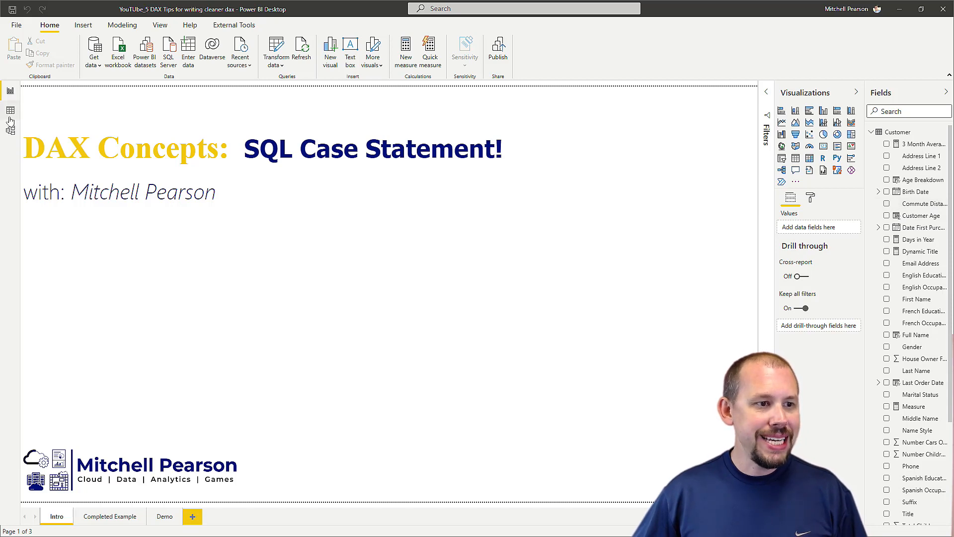
Step: Switch to Data view to see the Customer table rows
{"action": "left_click", "coordinate": [10, 111]}
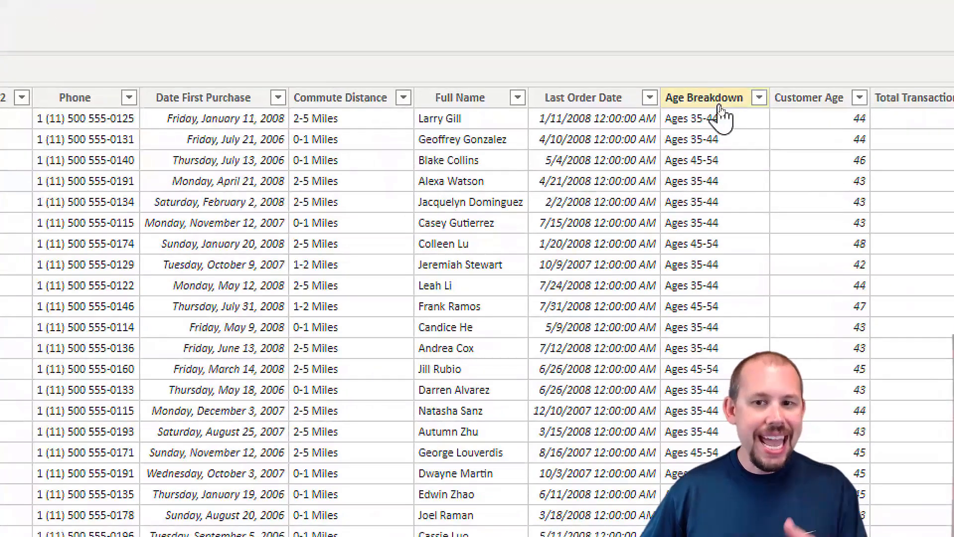
{"action": "mouse_move", "coordinate": [721, 101]}
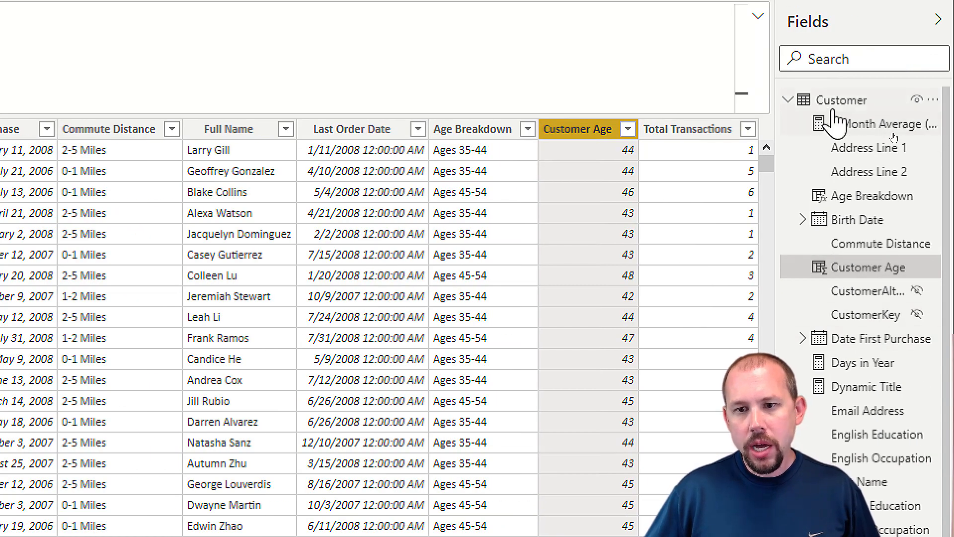
{"action": "mouse_move", "coordinate": [736, 151]}
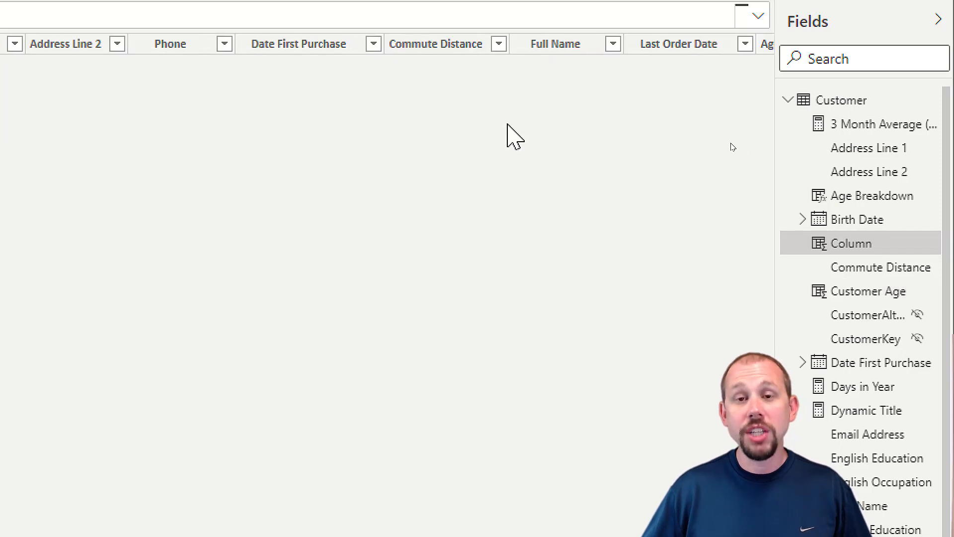
Step: Enter 'Age Breakdown Two =' in the formula bar and begin the expression with SWITCH(
{"action": "left_click", "coordinate": [854, 243]}
{"action": "type", "text": "A"}
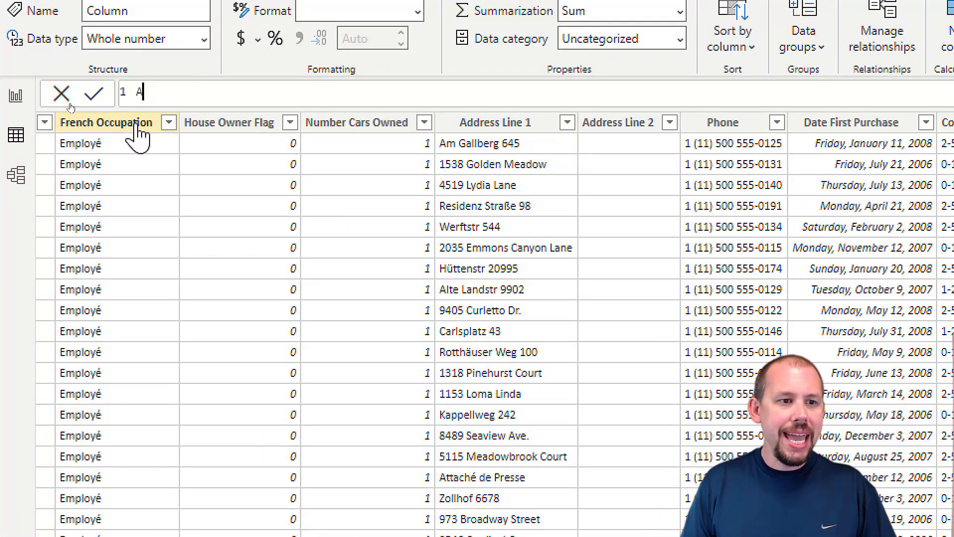
{"action": "type", "text": "ge Breakdown"}
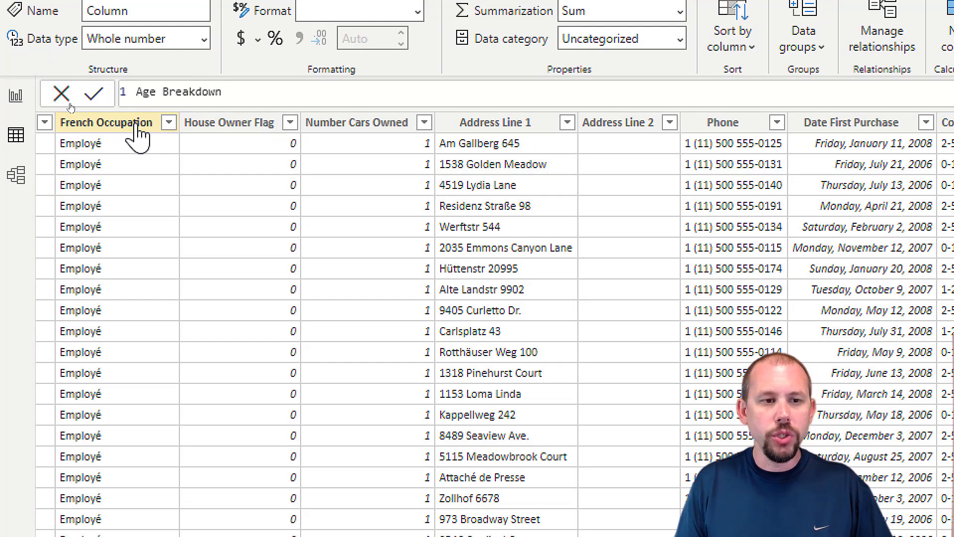
{"action": "type", "text": "Two -"}
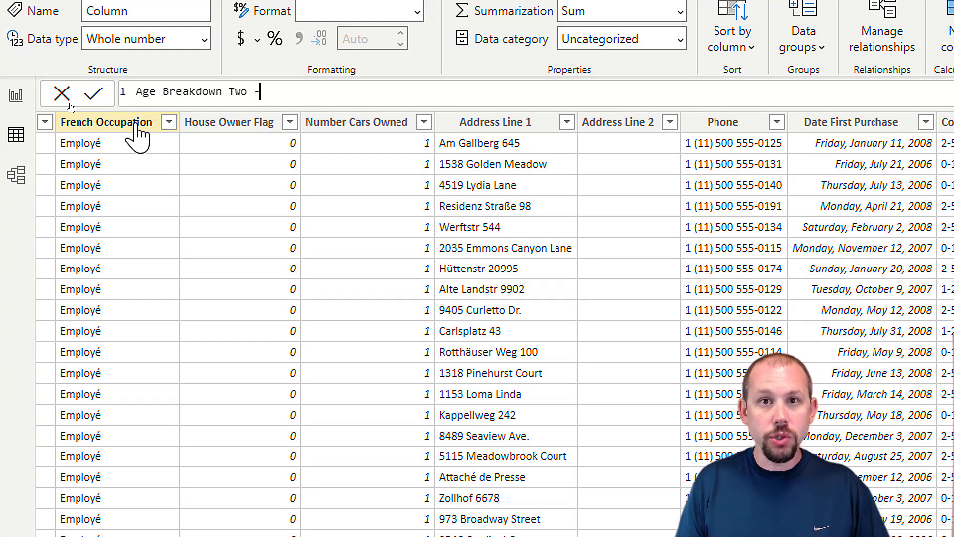
{"action": "type", "text": "="}
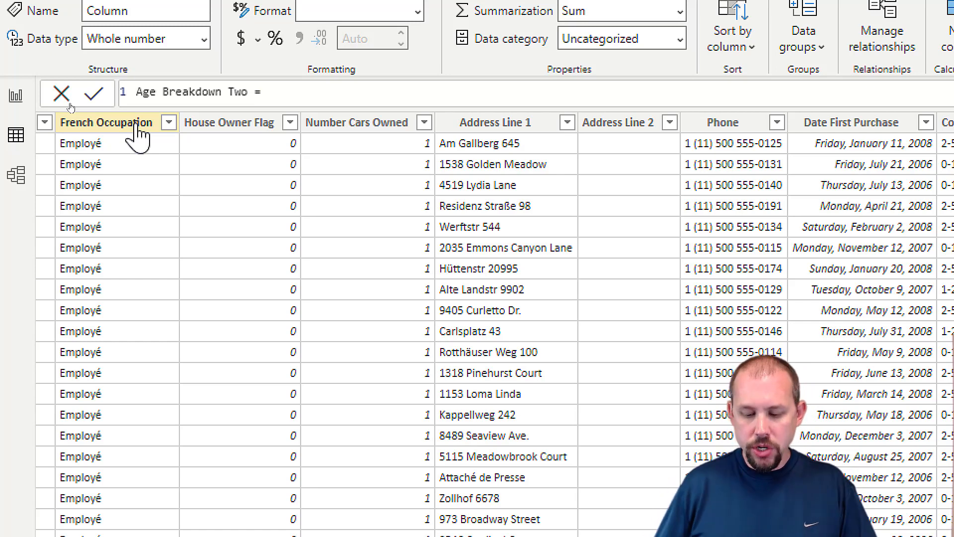
{"action": "type", "text": "S"}
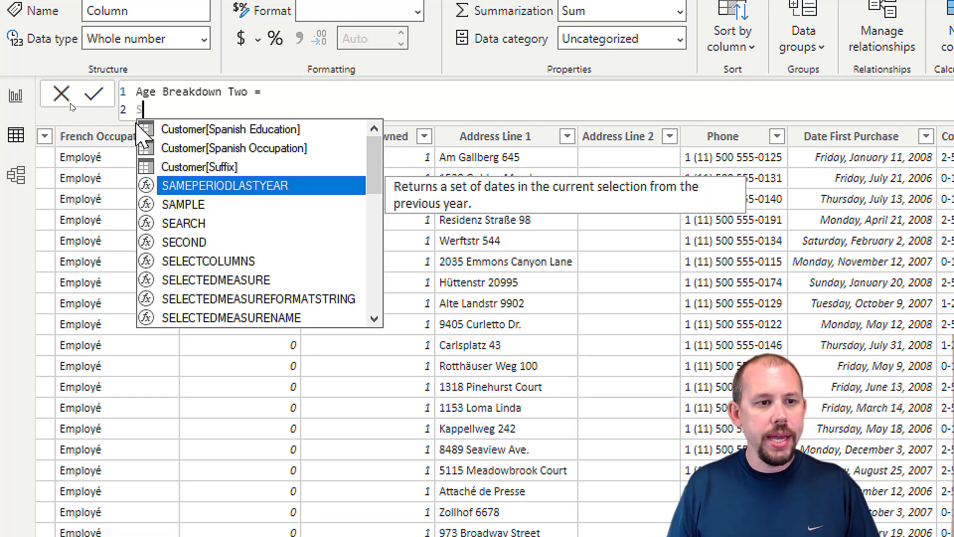
{"action": "type", "text": "SWITCH("}
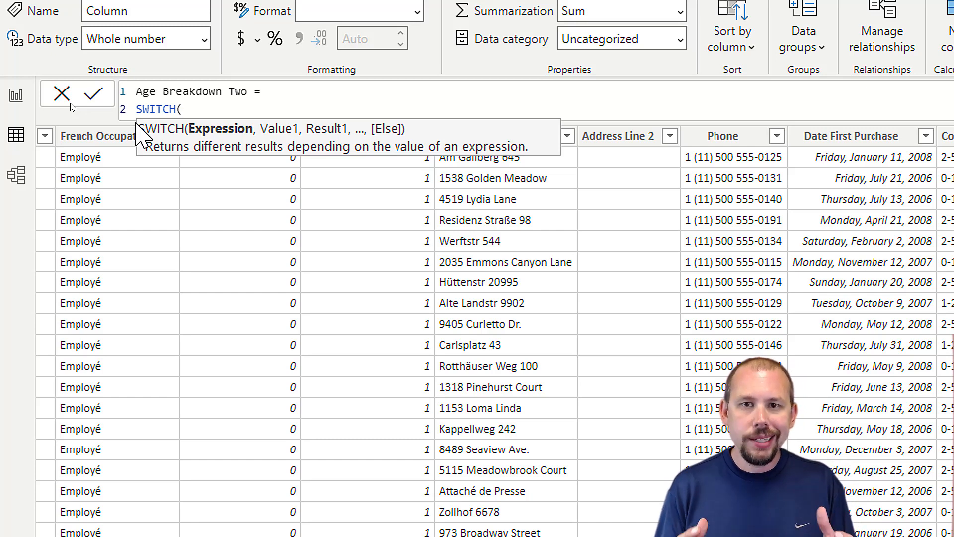
Step: Make SWITCH evaluate TRUE() with first condition 'Customer'[Age Breakdown] >= 55 returning "55+"
{"action": "type", "text": "TRUE(),"}
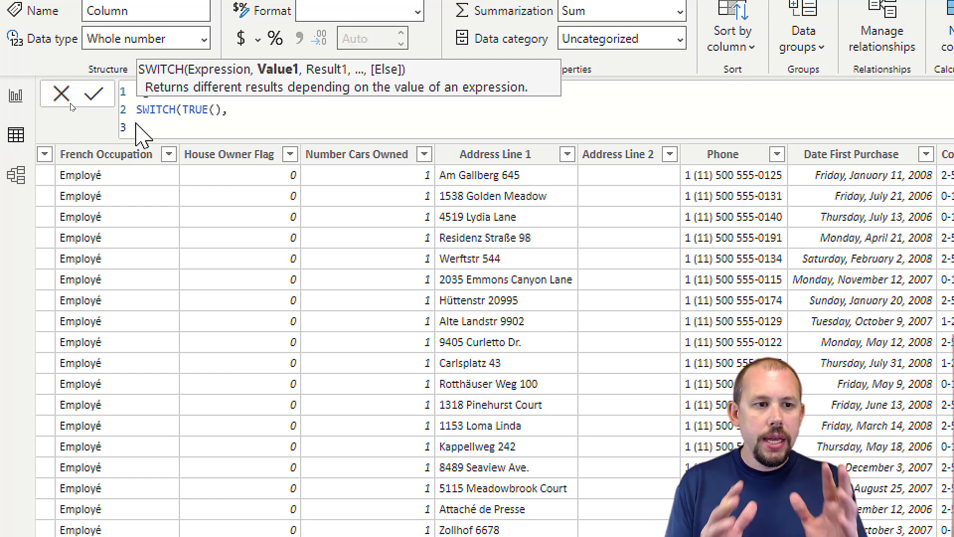
{"action": "type", "text": "'AGE"}
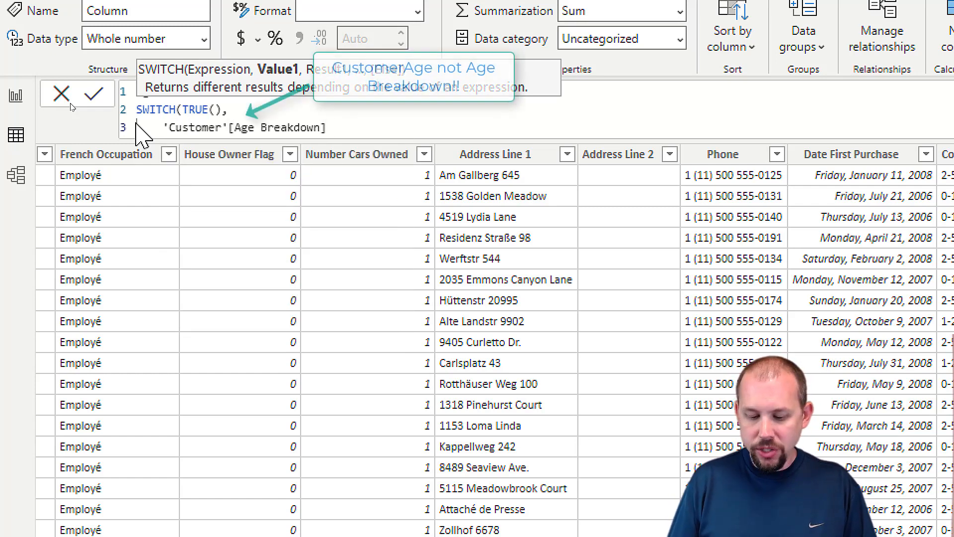
{"action": "type", "text": ">= 55"}
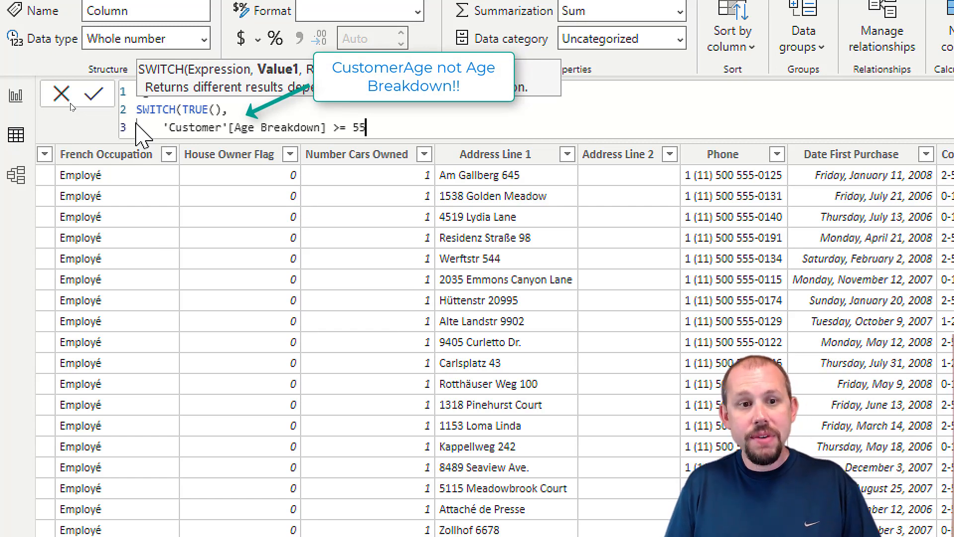
{"action": "type", "text": ", \"55+"}
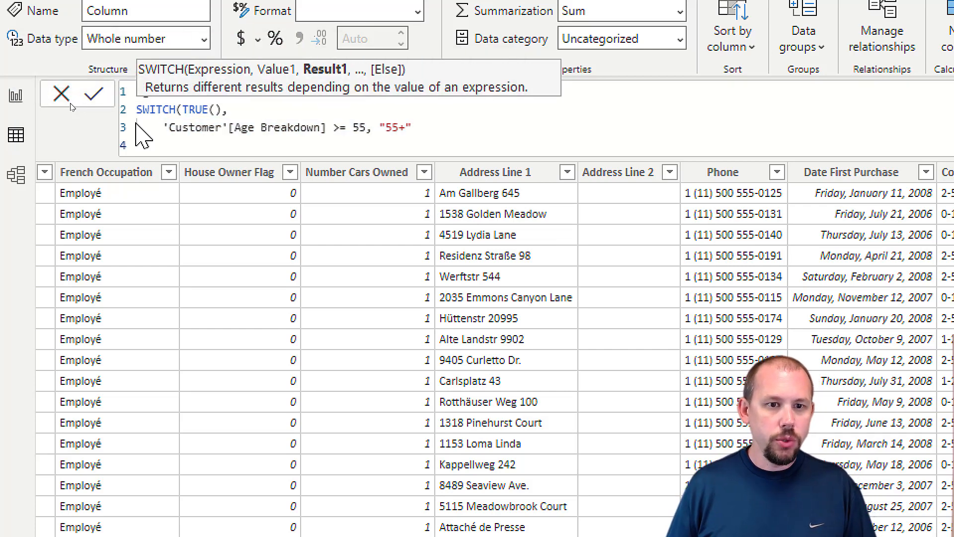
{"action": "type", "text": ","}
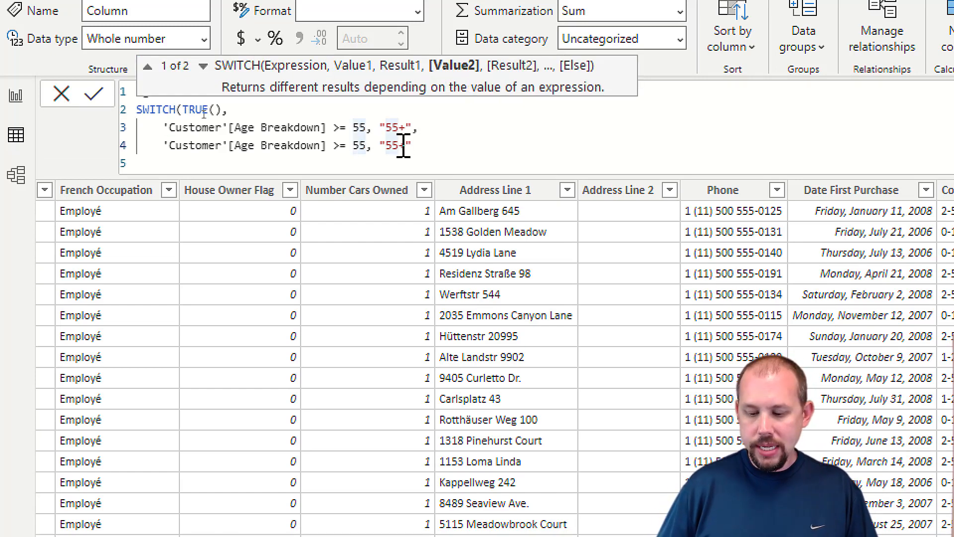
Step: Change the copied condition to >= 45 for the 45-54 bracket
{"action": "type", "text": "4"}
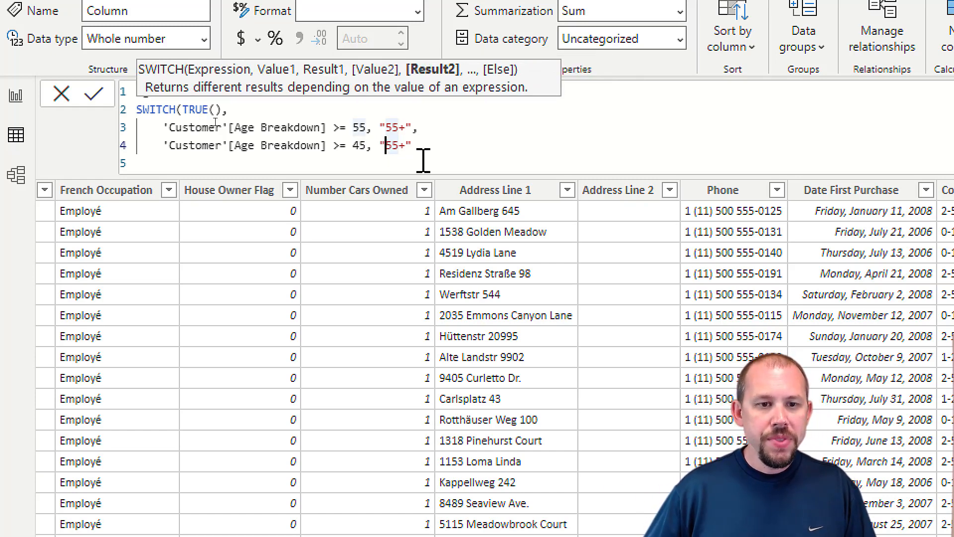
{"action": "type", "text": "45-54"}
{"action": "type", "text": "'Customer'[Age Breakdown] >= 35, \"35"}
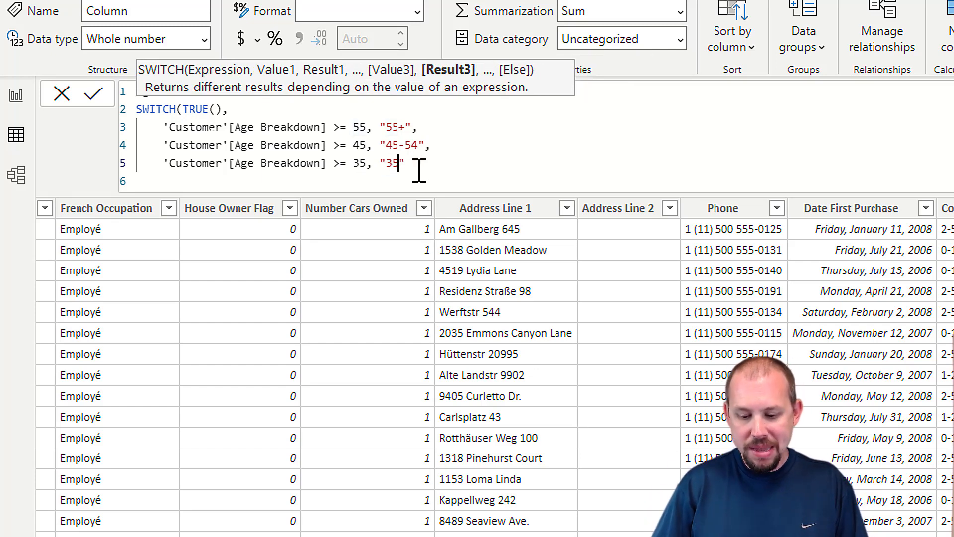
Step: Finish the 35-44 bucket and add the >= 18 condition returning "18-34", closing the SWITCH
{"action": "type", "text": "-44"}
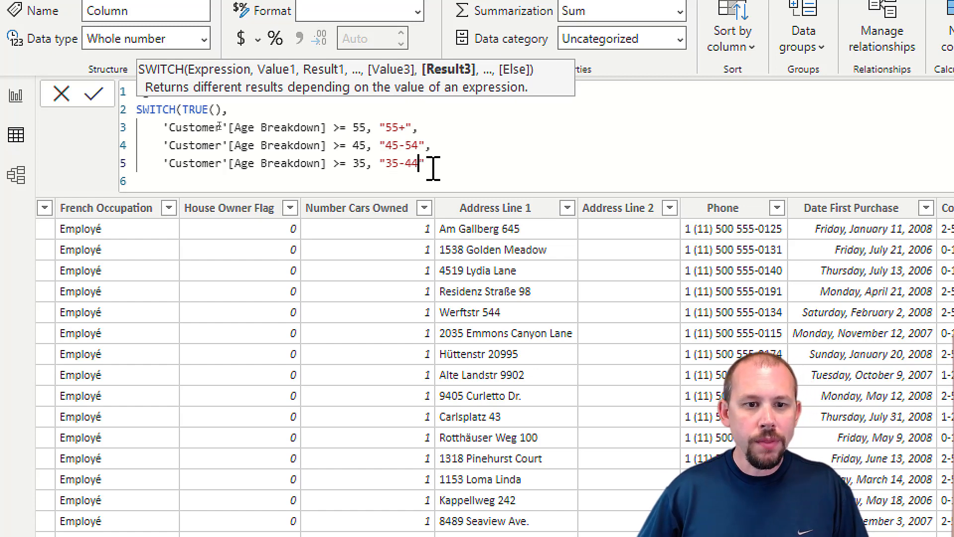
{"action": "key", "text": "Return"}
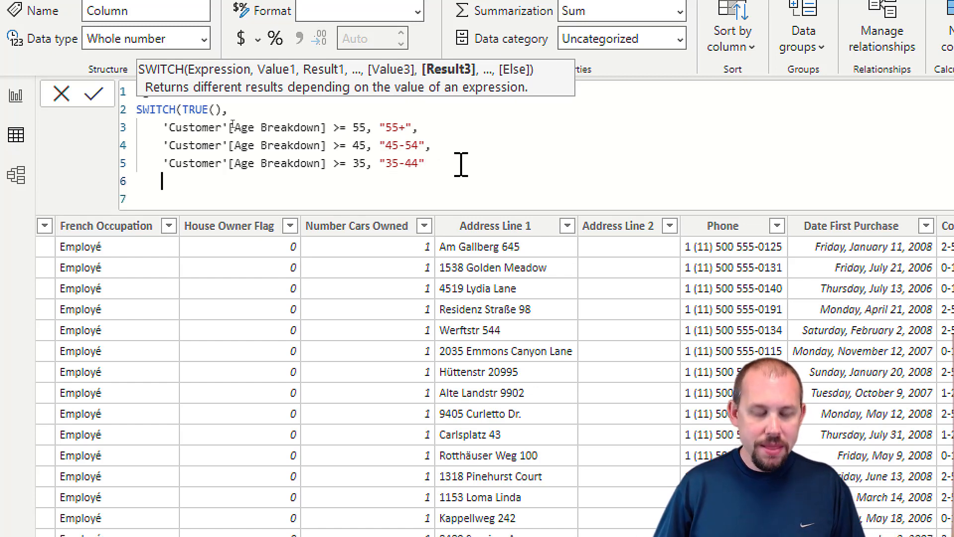
{"action": "type", "text": "'Customer'[Age Breakdown] >= 55, \"55+\""}
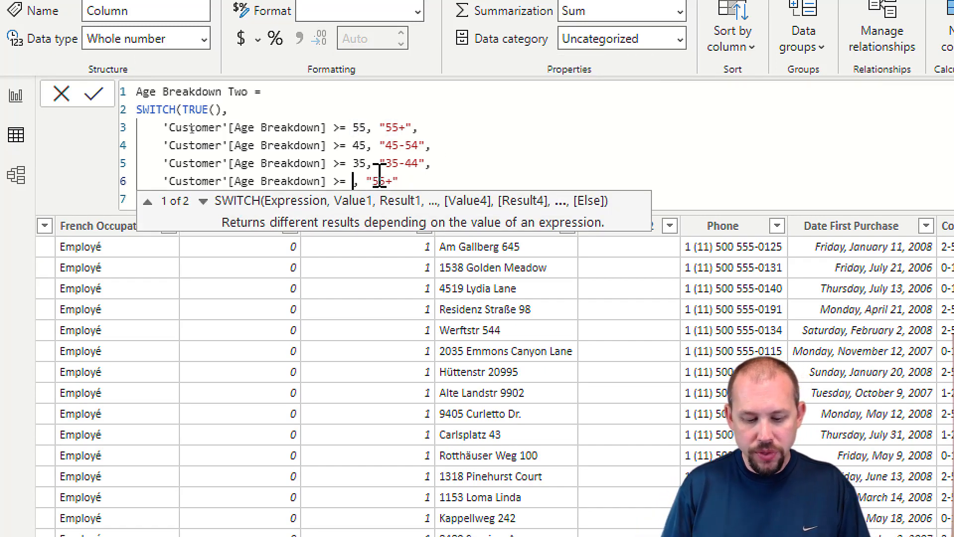
{"action": "type", "text": "18"}
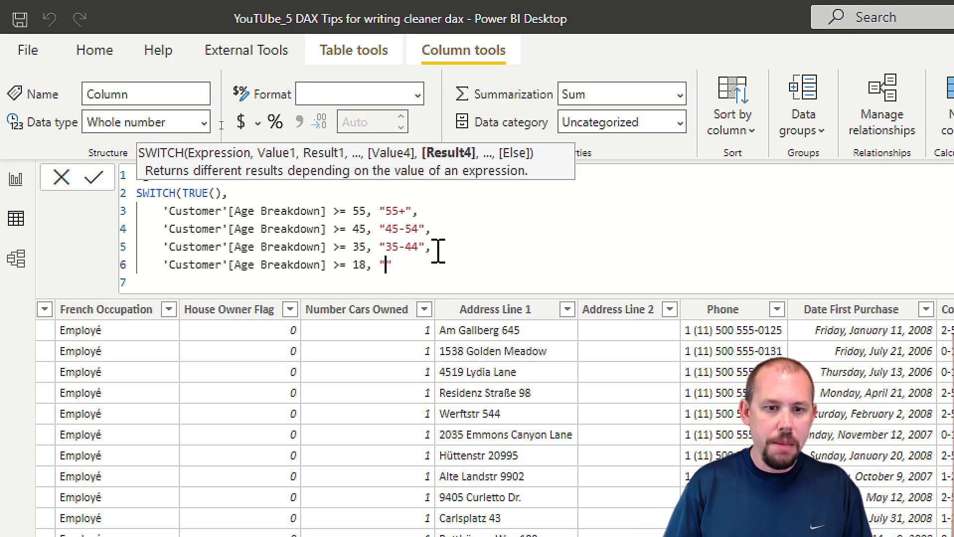
{"action": "type", "text": "18-34"}
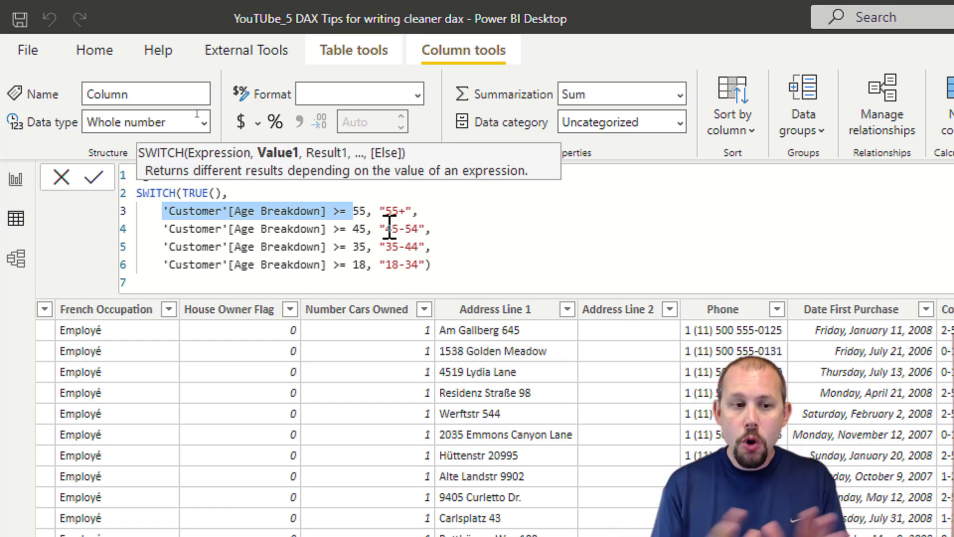
{"action": "mouse_move", "coordinate": [429, 265]}
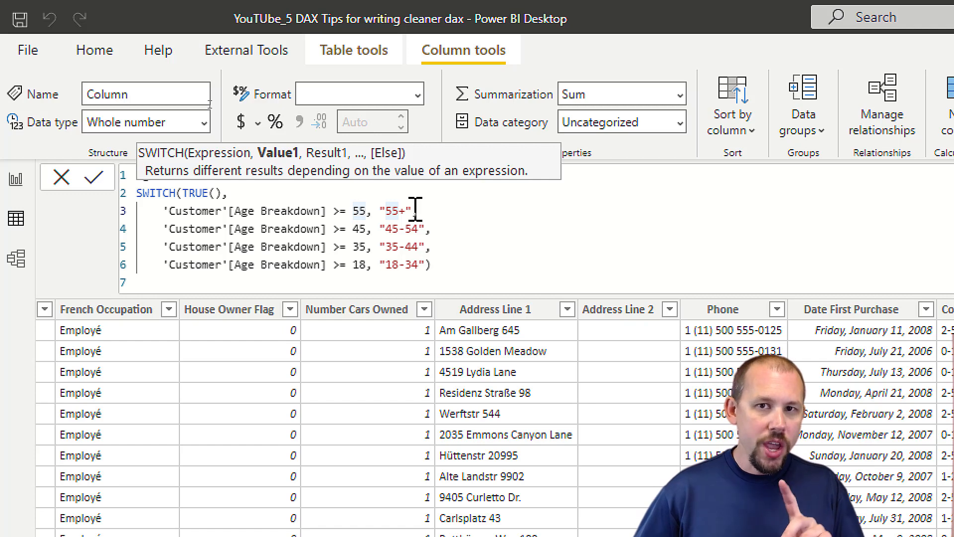
{"action": "mouse_move", "coordinate": [406, 188]}
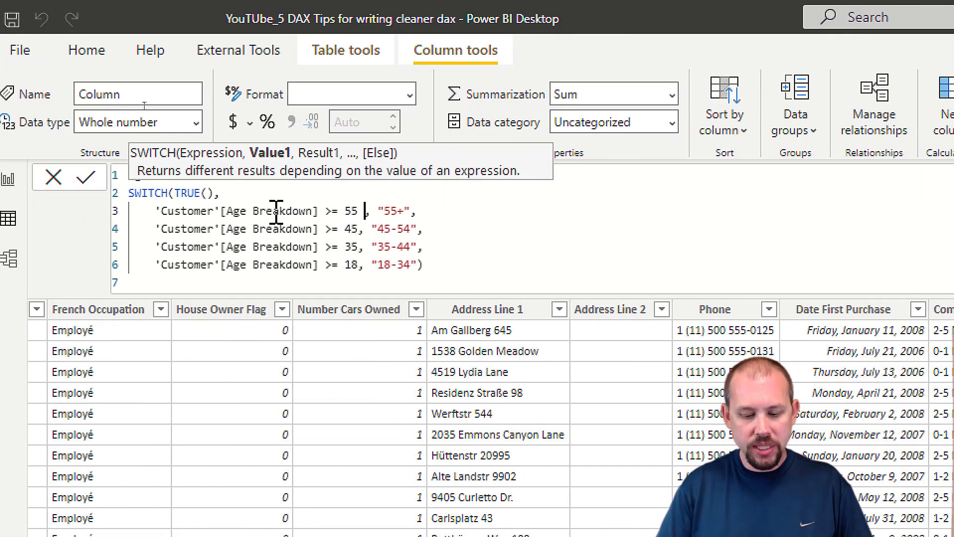
Step: Append && 'Customer'[Total Transactions] >=3 to each of the four age conditions
{"action": "type", "text": "&&"}
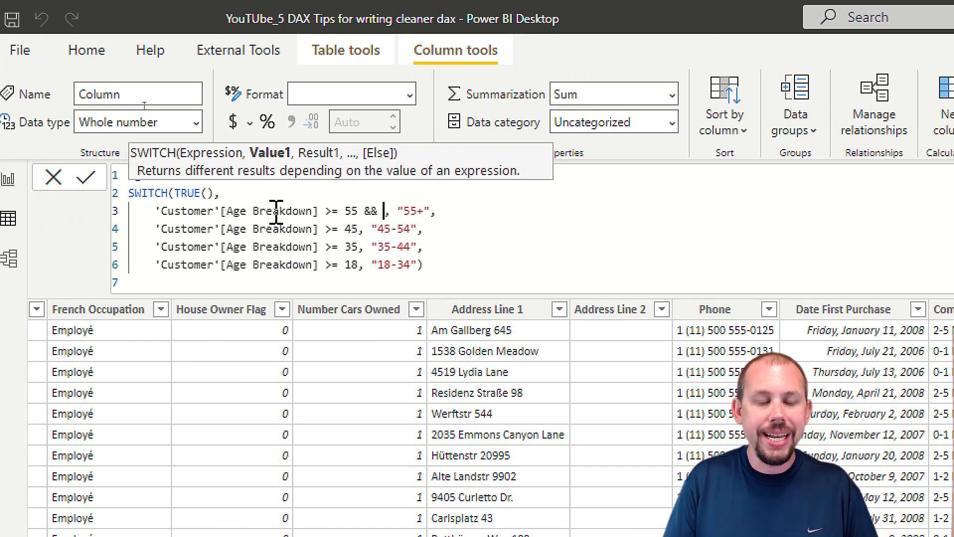
{"action": "type", "text": "'Customer'[Total Transactions] >"}
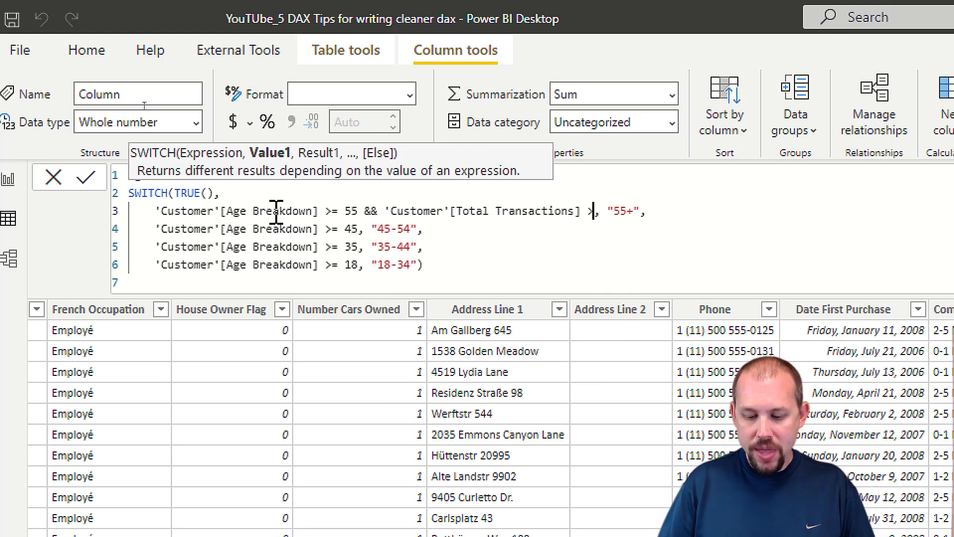
{"action": "type", "text": "=3"}
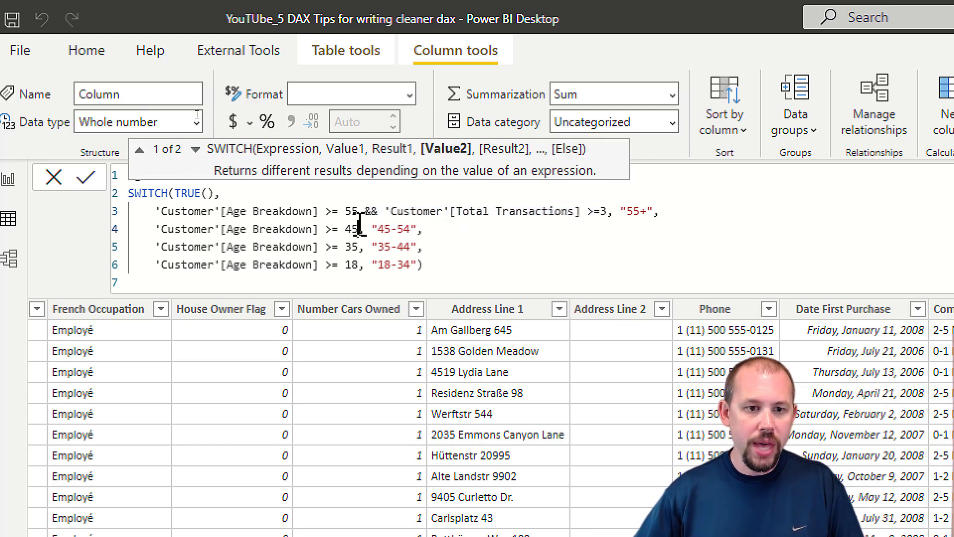
{"action": "type", "text": "&& 'Customer'[Total Transactions] >=3"}
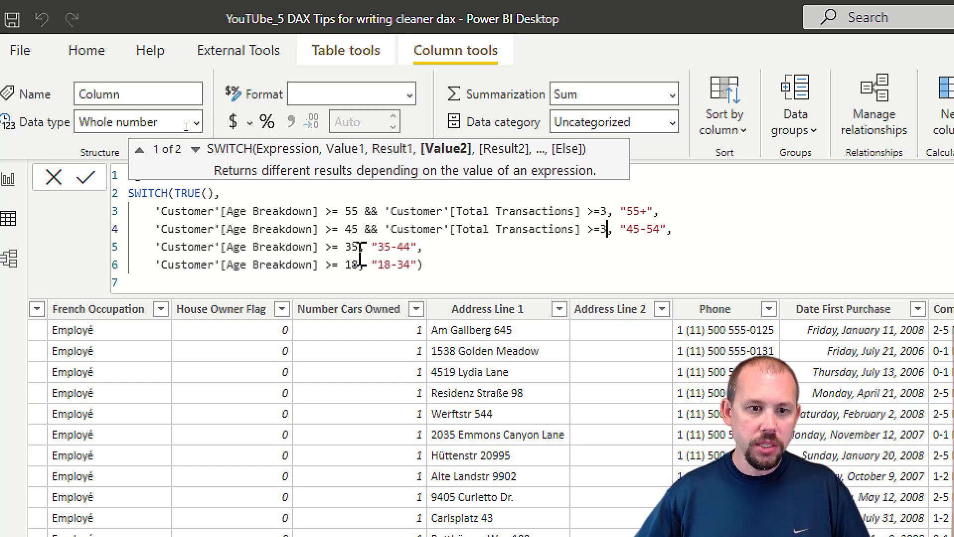
{"action": "type", "text": "&& 'Customer'[Total Transactions] >=3,"}
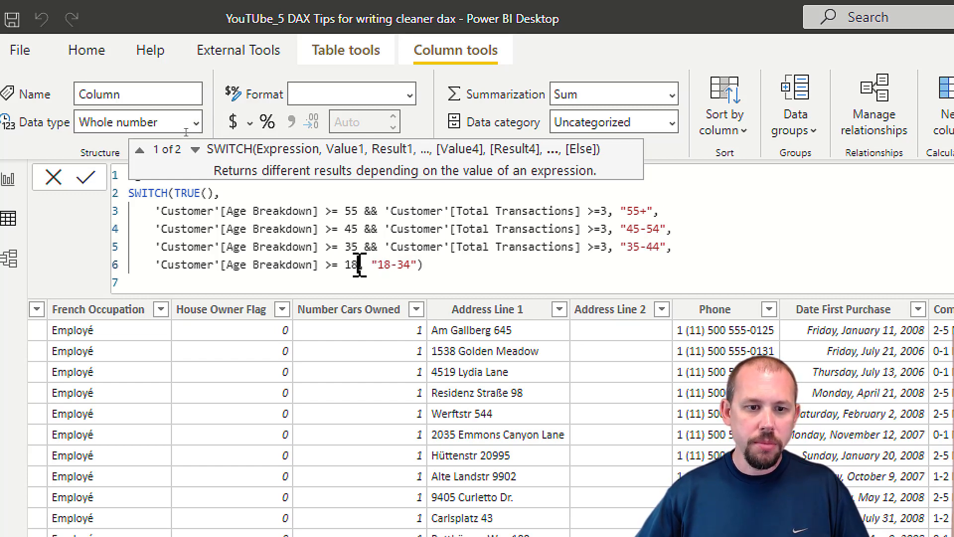
{"action": "type", "text": "&& 'Customer'[Total Transactions] >=3,"}
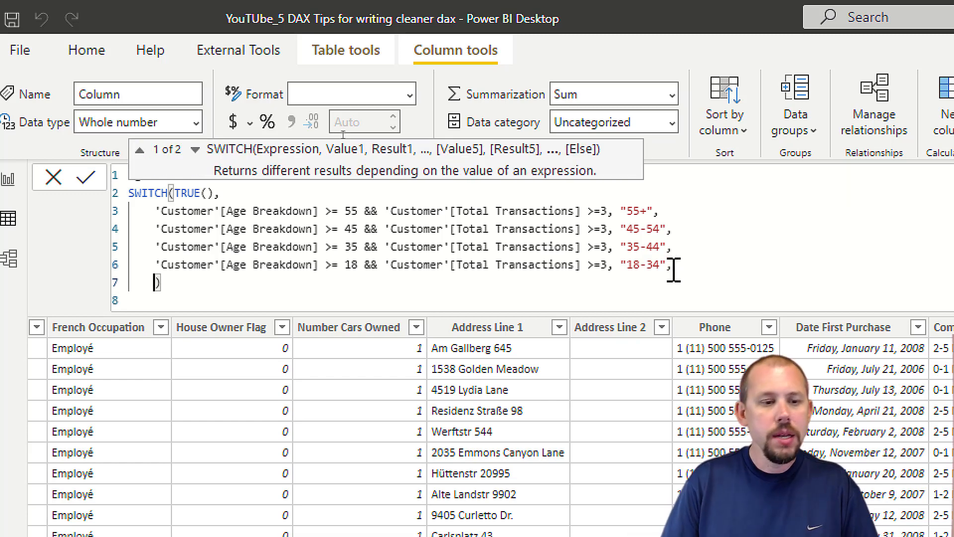
Step: Add "Not Enough Data" as the SWITCH fallback result
{"action": "type", "text": "\"N"}
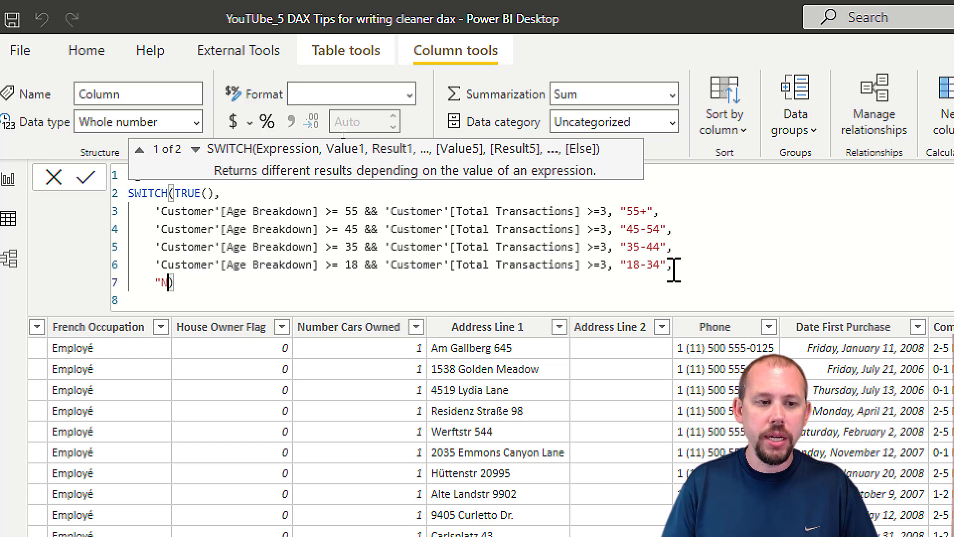
{"action": "type", "text": "ot Enough"}
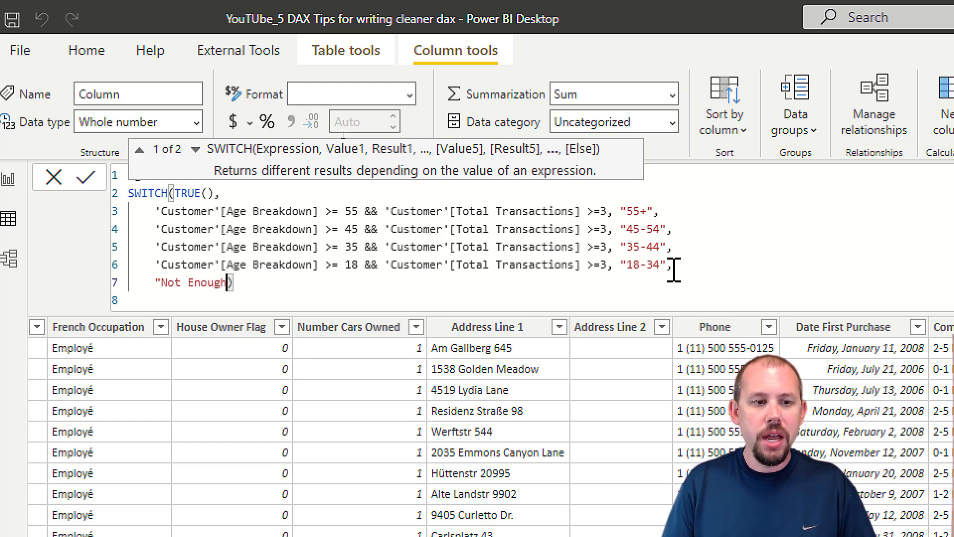
{"action": "type", "text": "Data"}
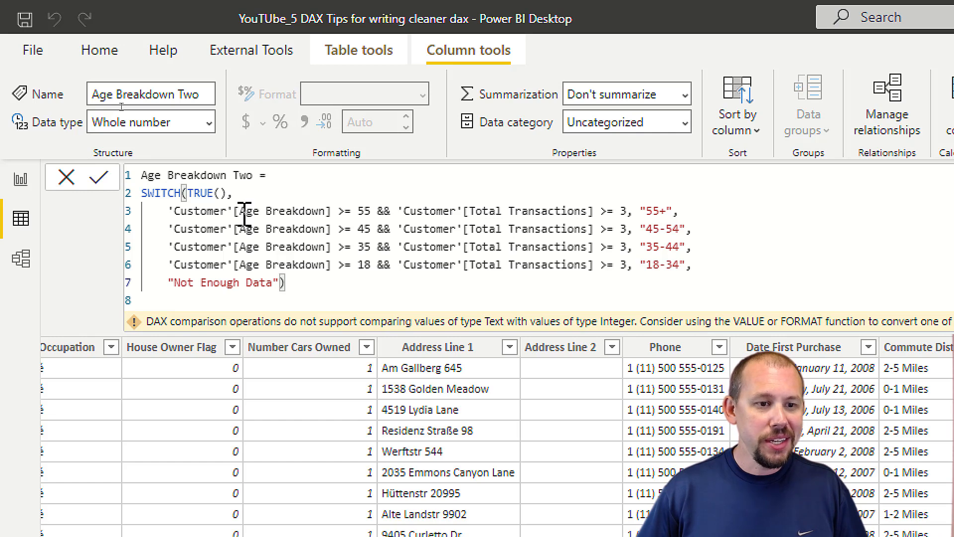
Step: Replace the [Age Breakdown] references with [Customer Age] in the conditions
{"action": "double_click", "coordinate": [286, 211]}
{"action": "type", "text": "Customer "}
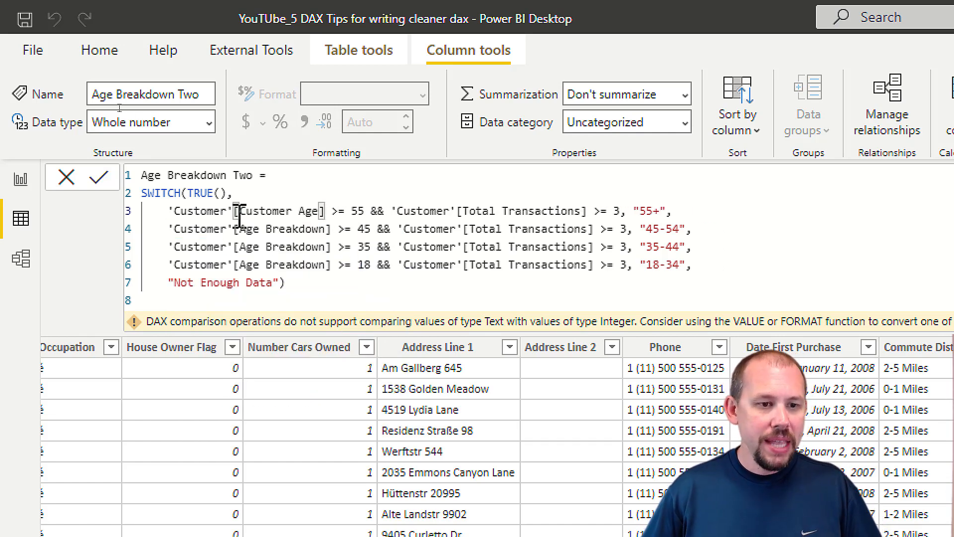
{"action": "double_click", "coordinate": [277, 211]}
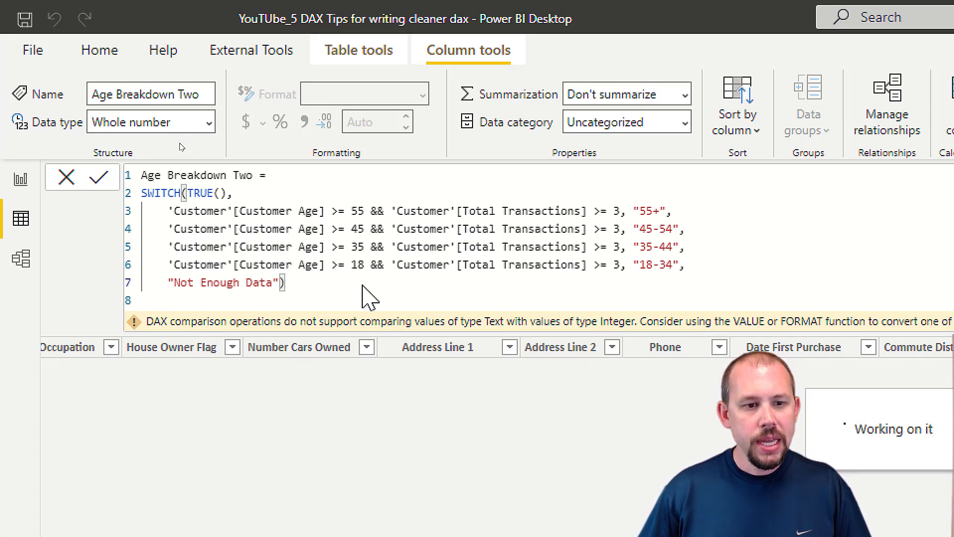
Step: Scroll the data view to inspect Age Breakdown Two beside Customer Age and Total Transactions
{"action": "scroll", "scroll_direction": "down", "scroll_amount": 3}
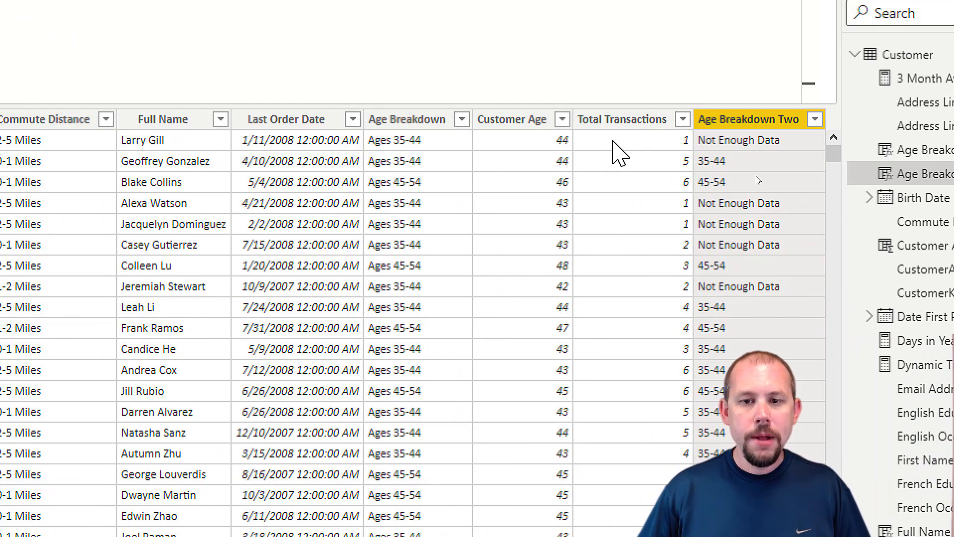
{"action": "mouse_move", "coordinate": [718, 167]}
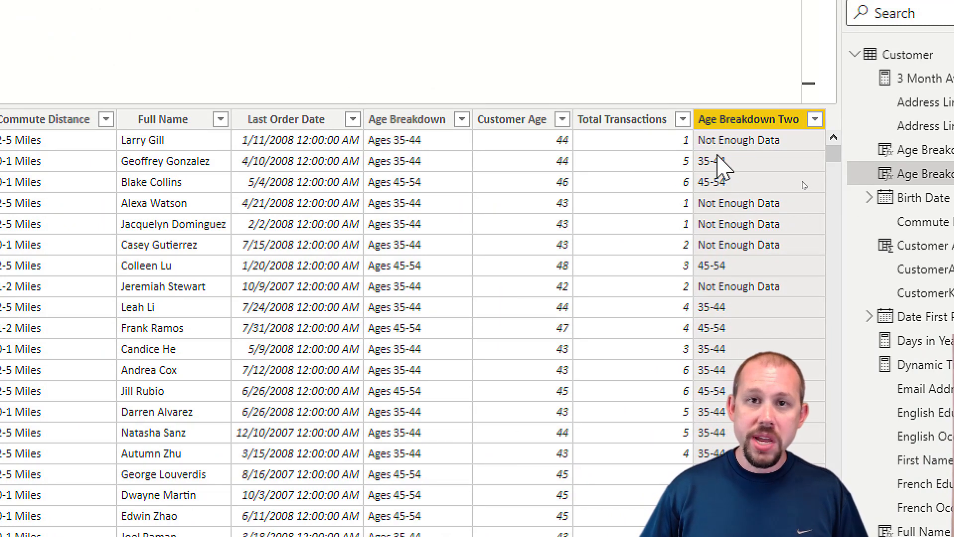
{"action": "mouse_move", "coordinate": [686, 245]}
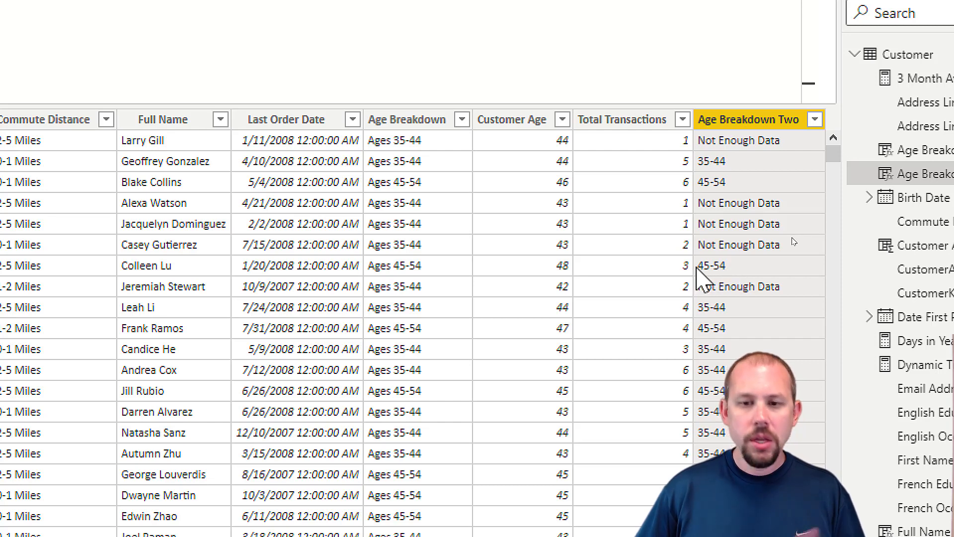
{"action": "mouse_move", "coordinate": [704, 280]}
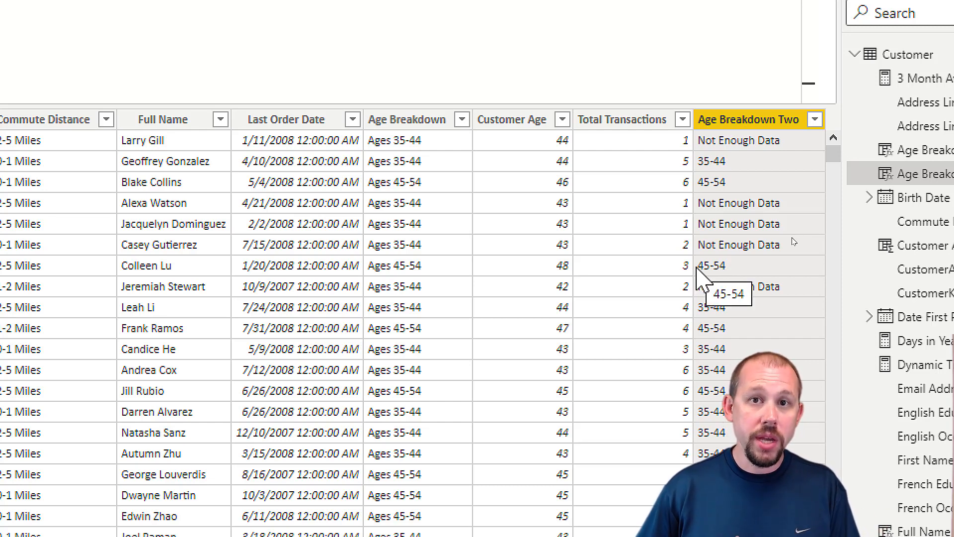